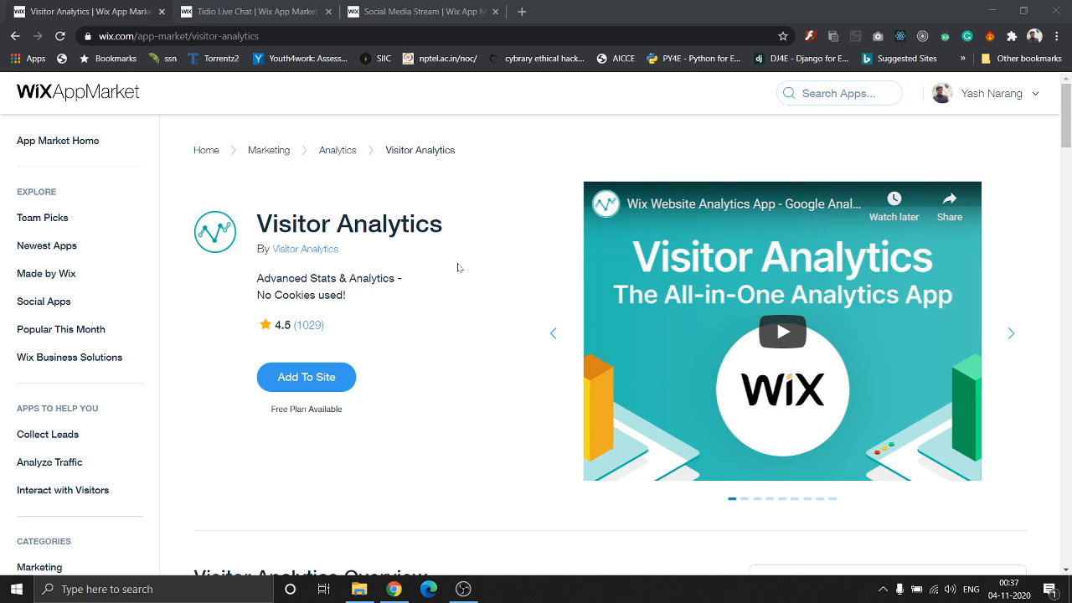
# Scroll the Visitor Analytics page down to its Overview, feature list and supported languages
pyautogui.scroll(-3)
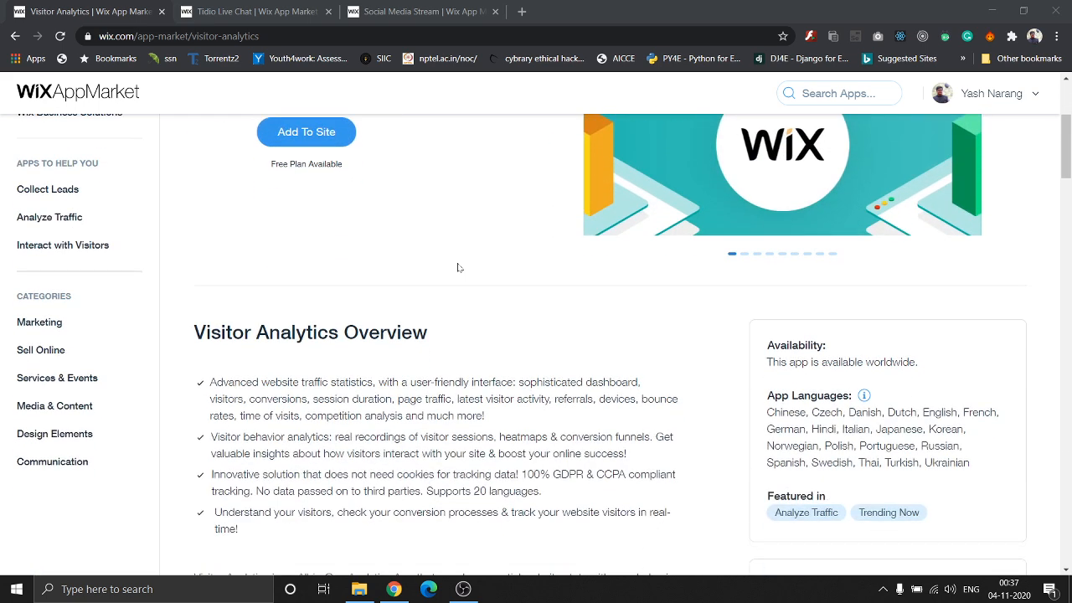
pyautogui.scroll(-3)
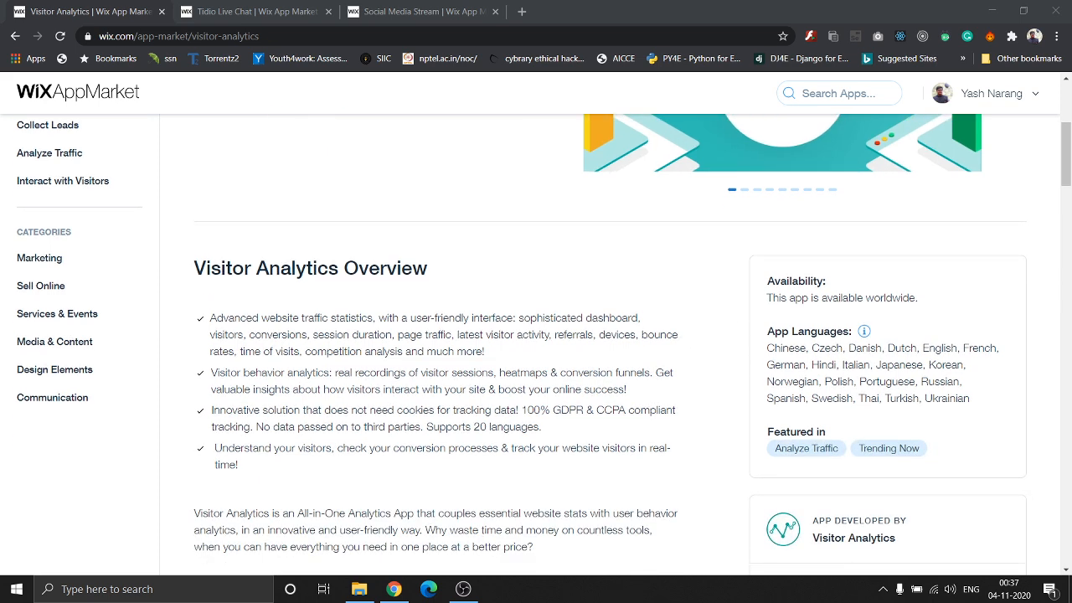
pyautogui.scroll(-3)
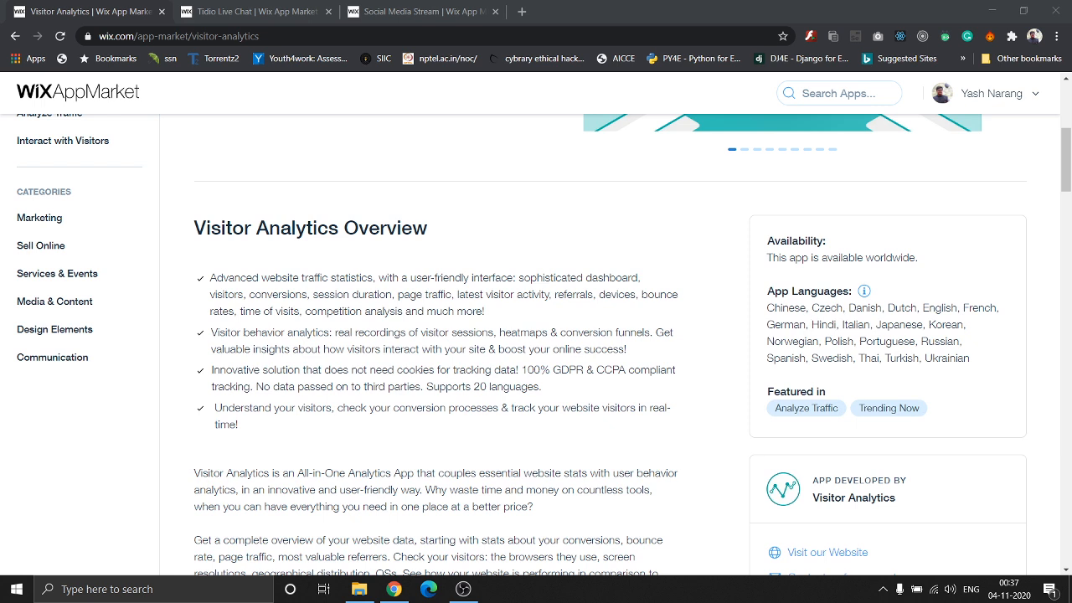
pyautogui.moveTo(948, 355)
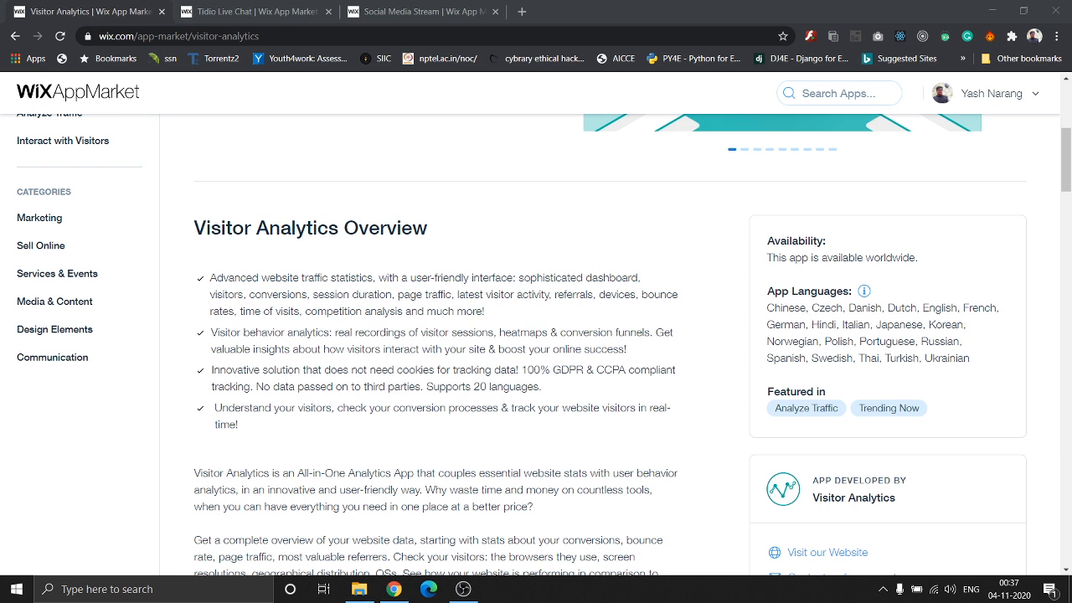
pyautogui.moveTo(670, 281)
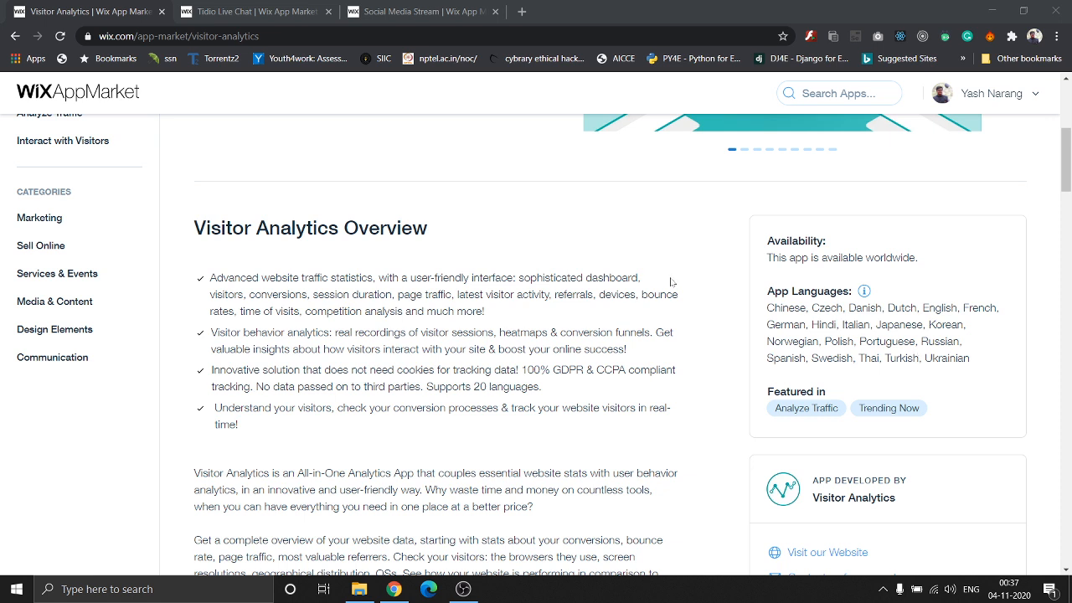
pyautogui.moveTo(536, 193)
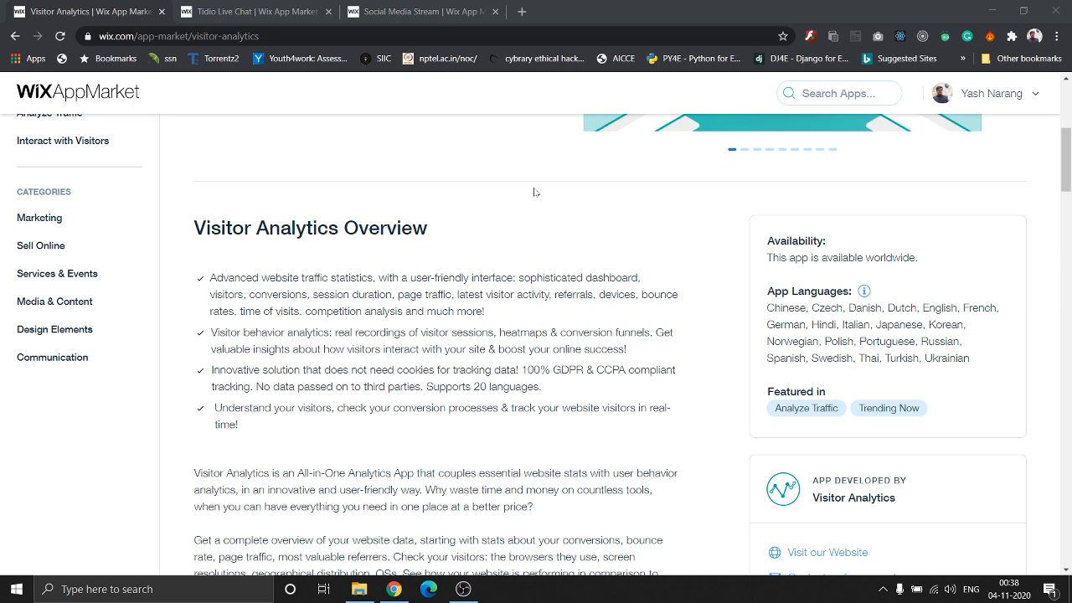
# Scroll to Read More in the Visitor Analytics overview, then back up to the page header
pyautogui.scroll(-3)
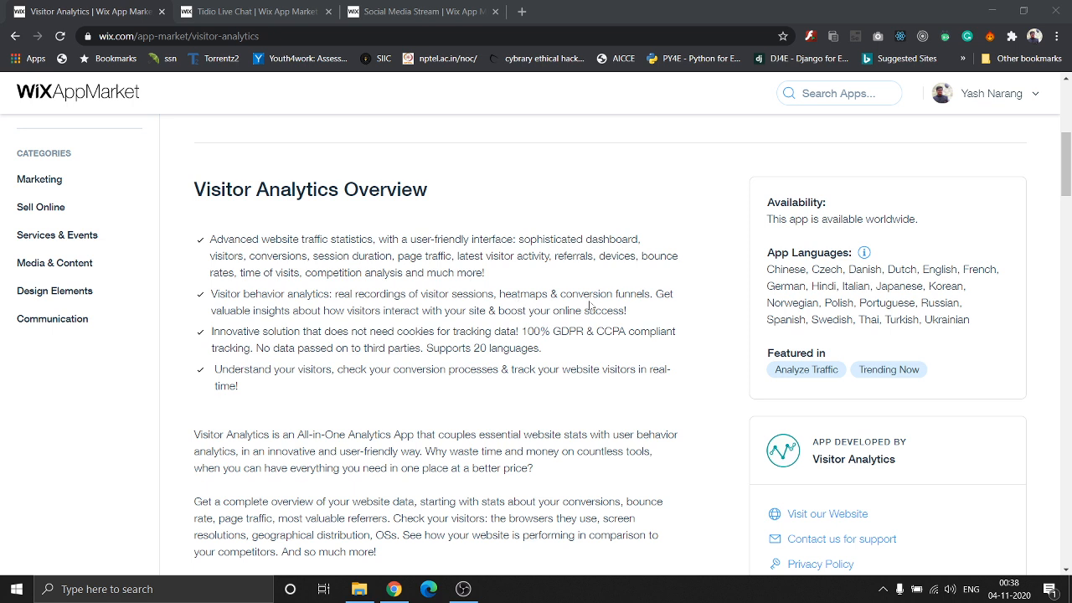
pyautogui.moveTo(645, 320)
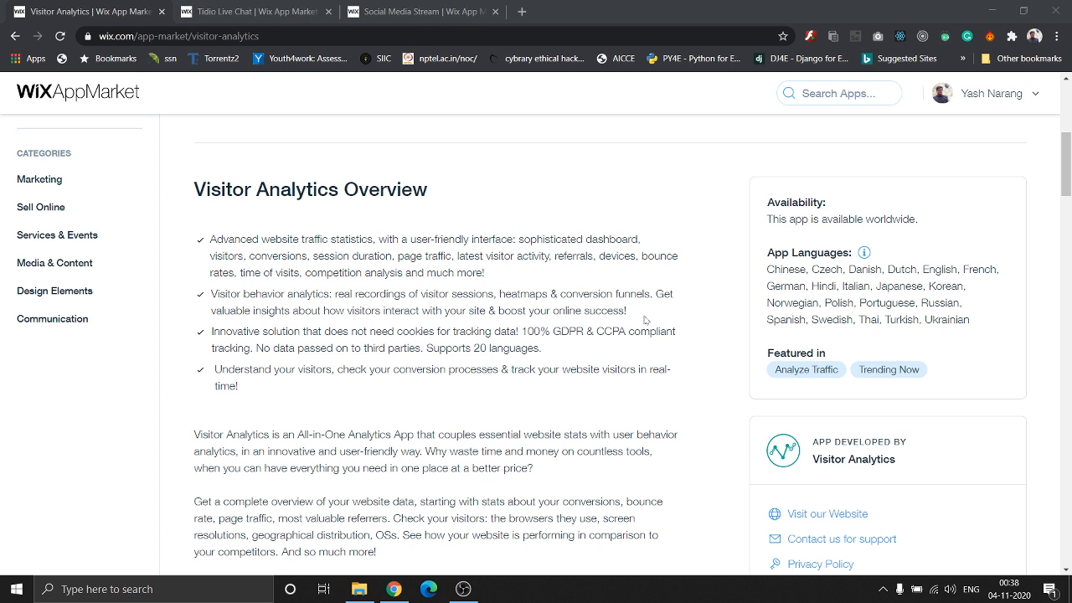
pyautogui.moveTo(586, 386)
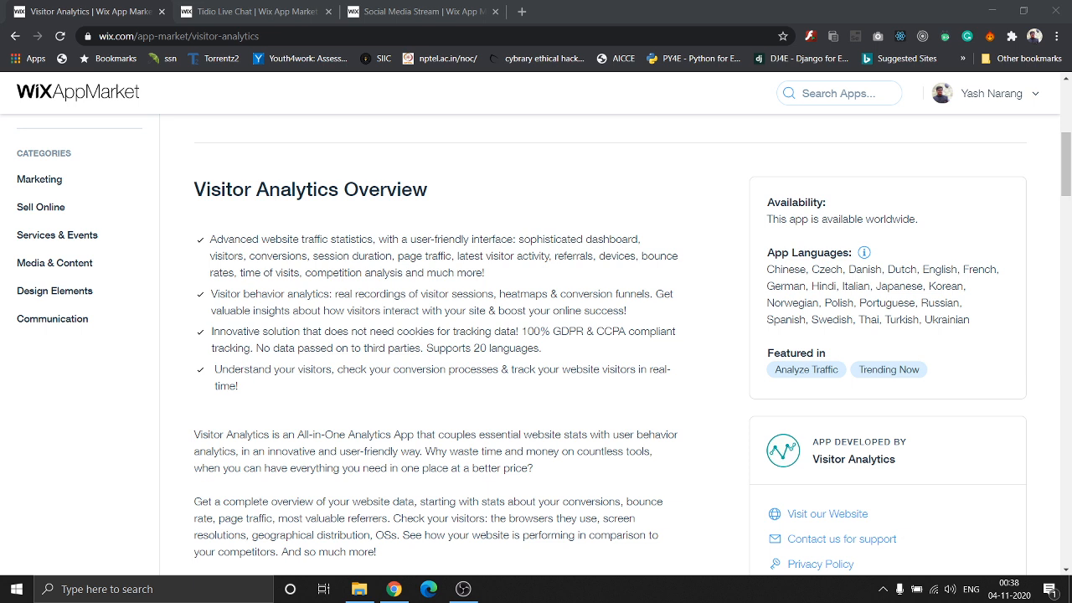
pyautogui.moveTo(493, 360)
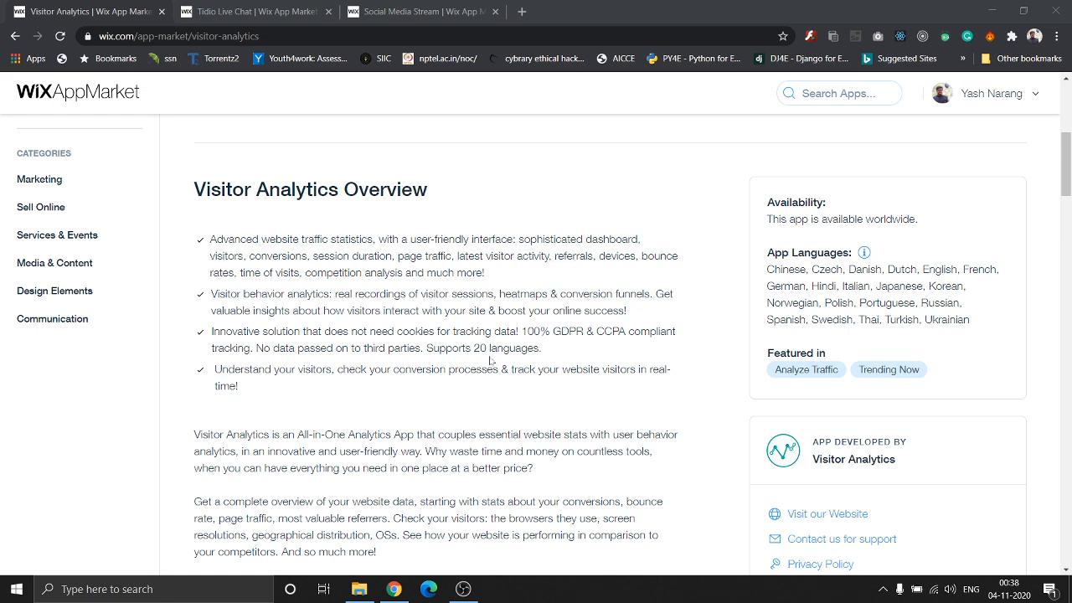
pyautogui.scroll(-3)
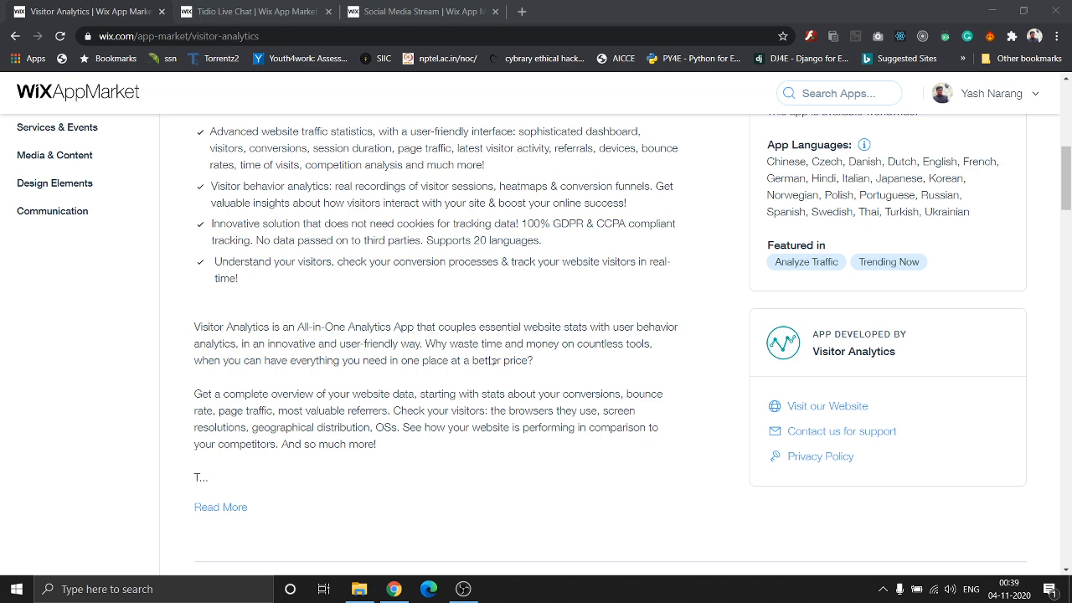
pyautogui.scroll(3)
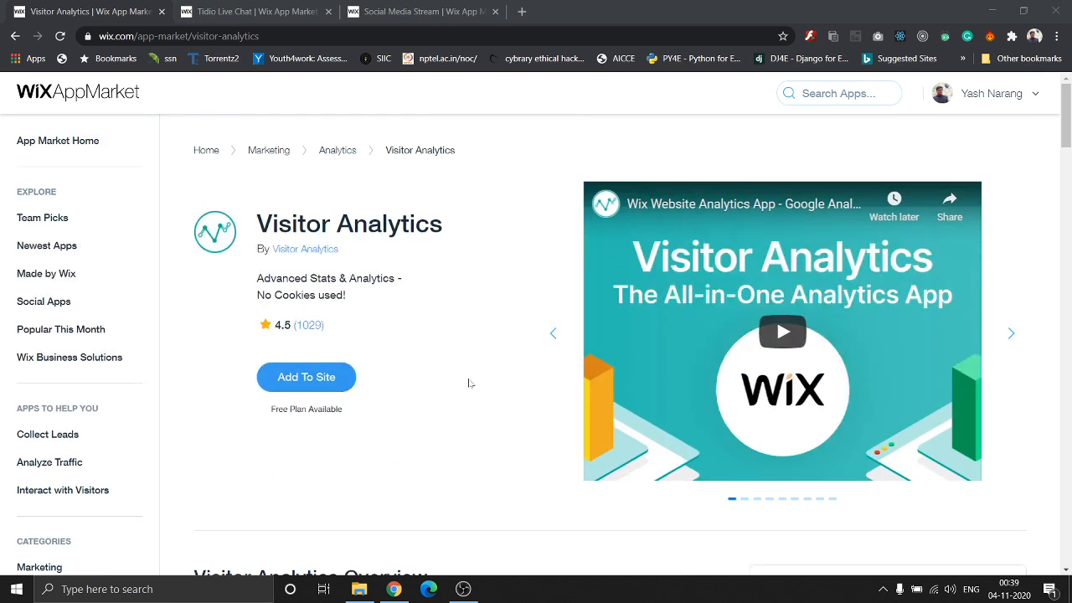
# Switch to the Tidio Live Chat page and scroll to its Overview and developer details
pyautogui.click(255, 10)
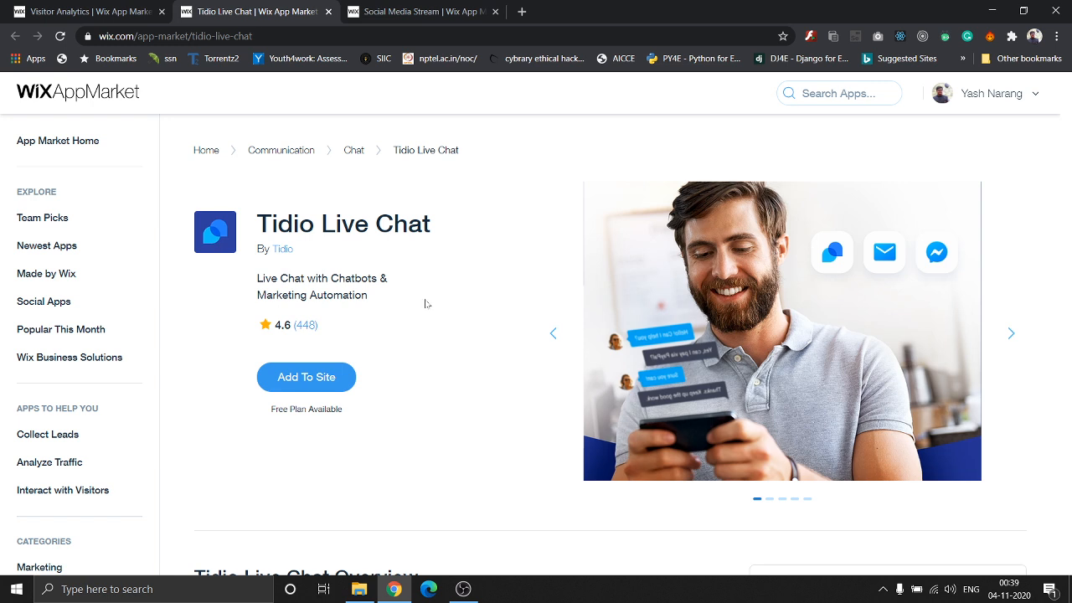
pyautogui.moveTo(463, 310)
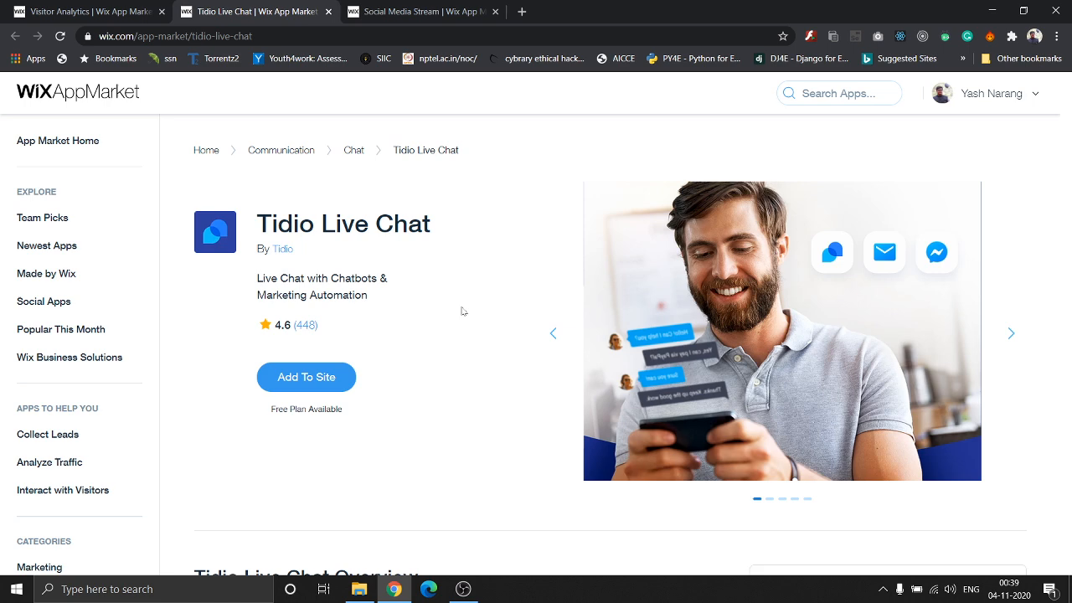
pyautogui.scroll(-3)
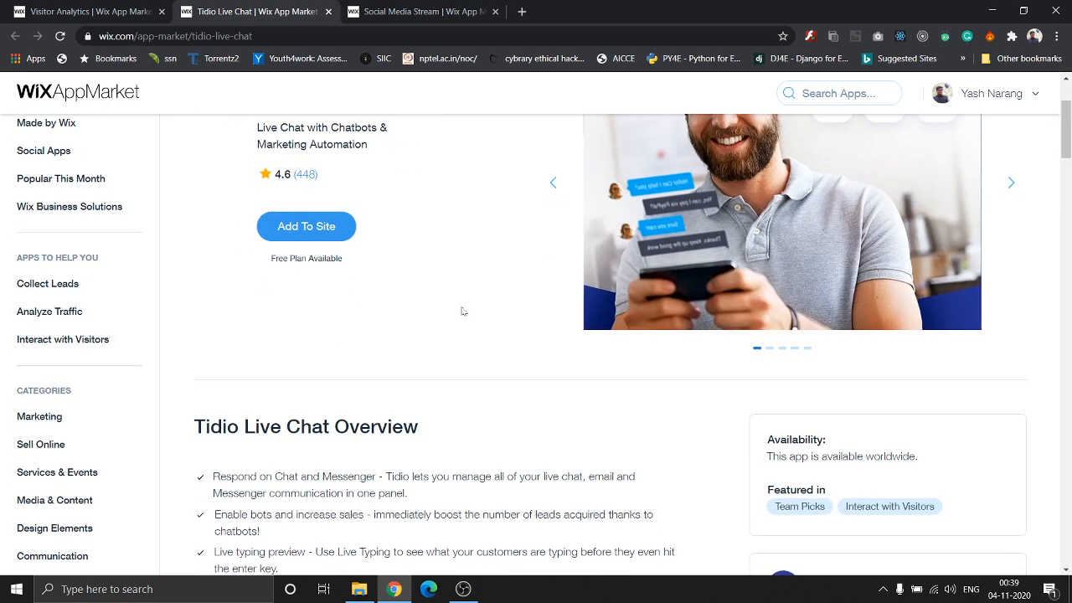
pyautogui.scroll(-3)
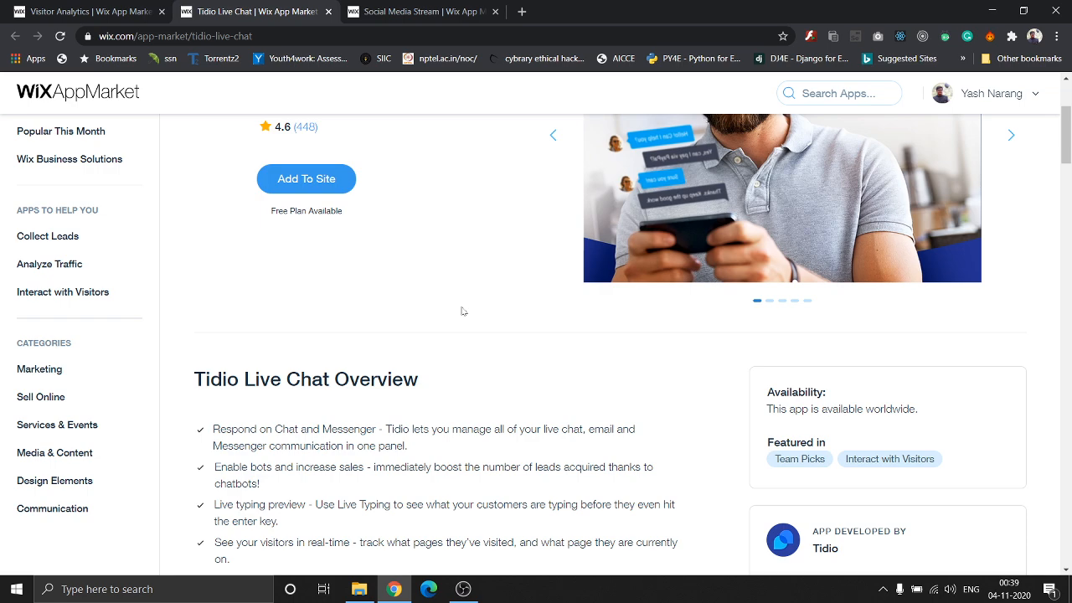
pyautogui.scroll(-3)
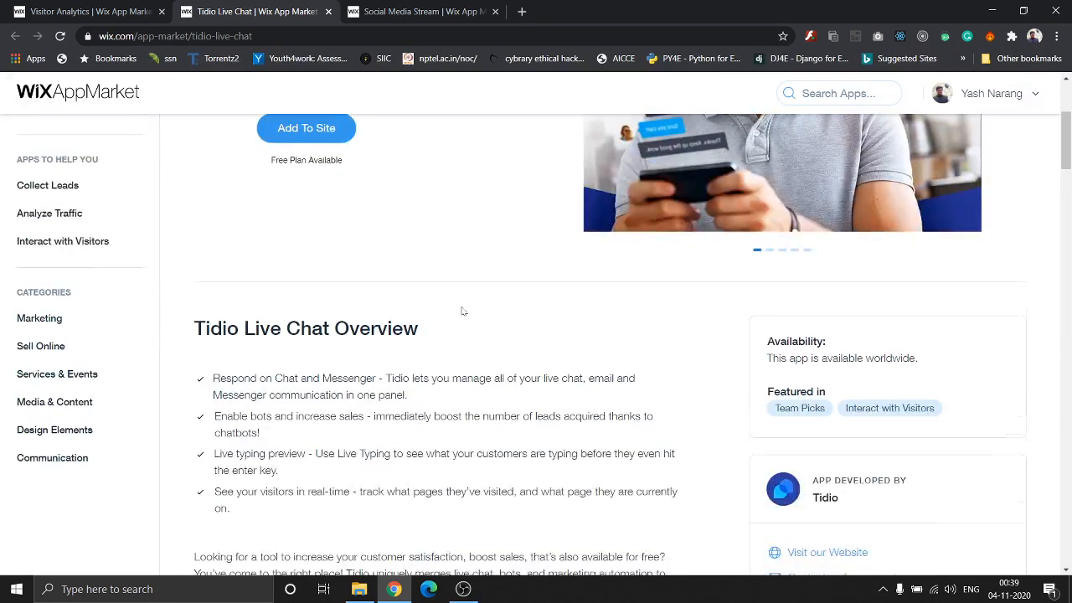
pyautogui.scroll(-3)
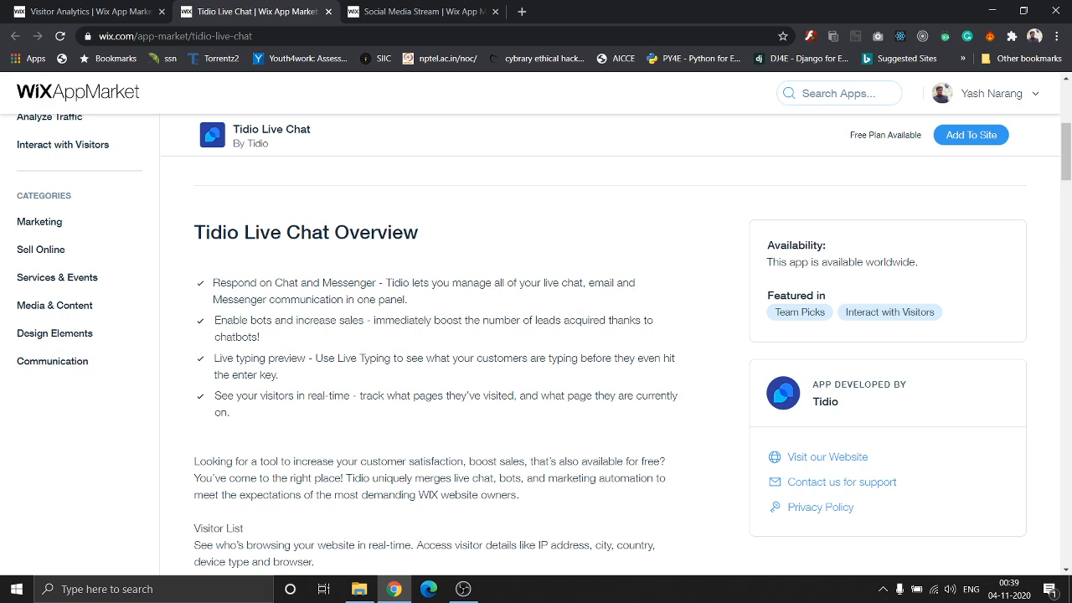
pyautogui.scroll(-3)
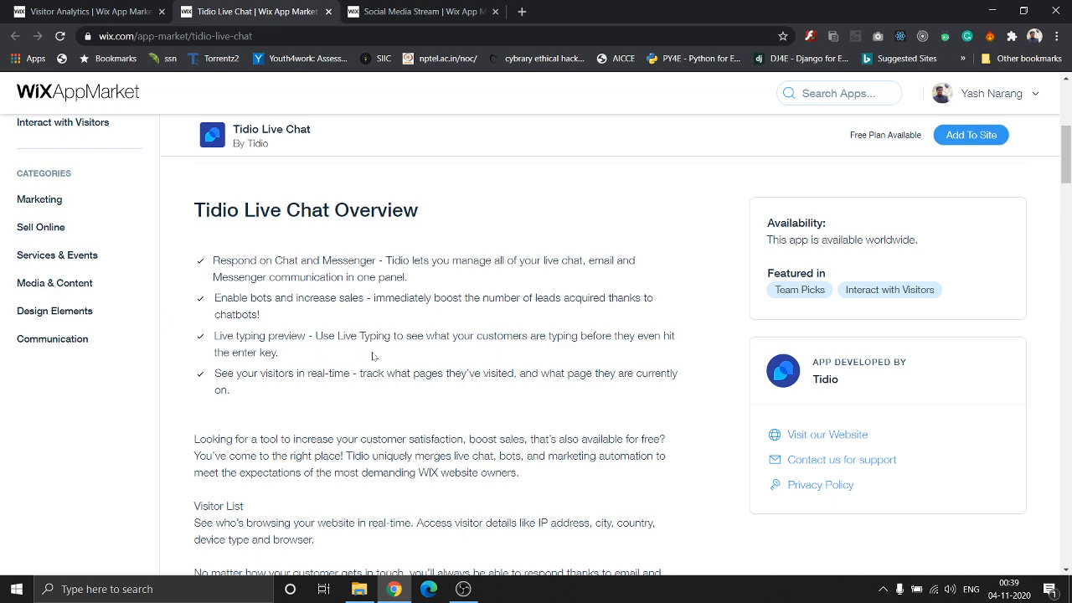
pyautogui.scroll(-3)
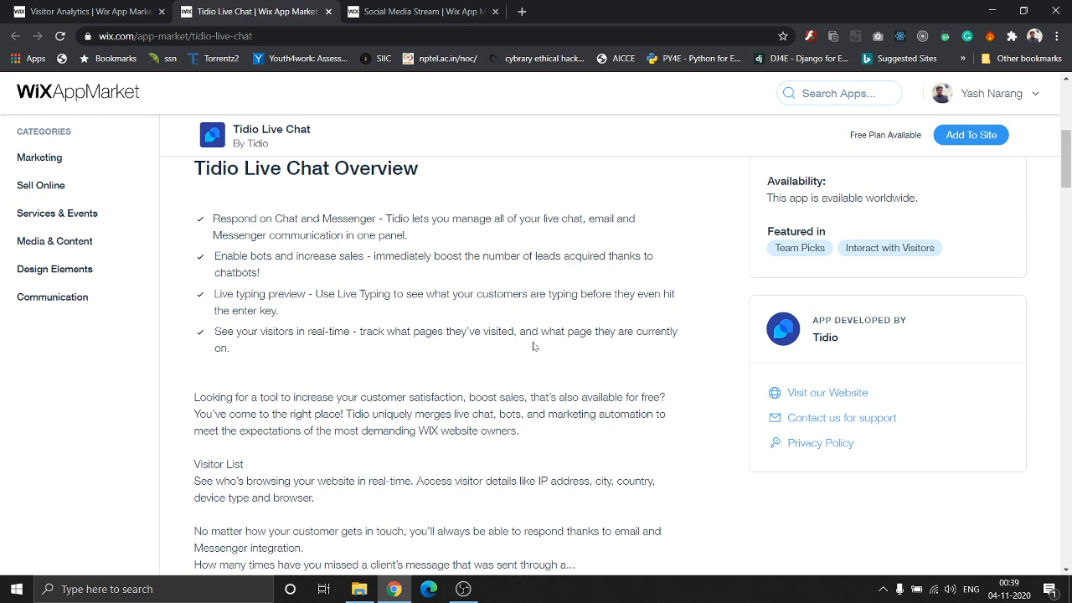
pyautogui.scroll(-3)
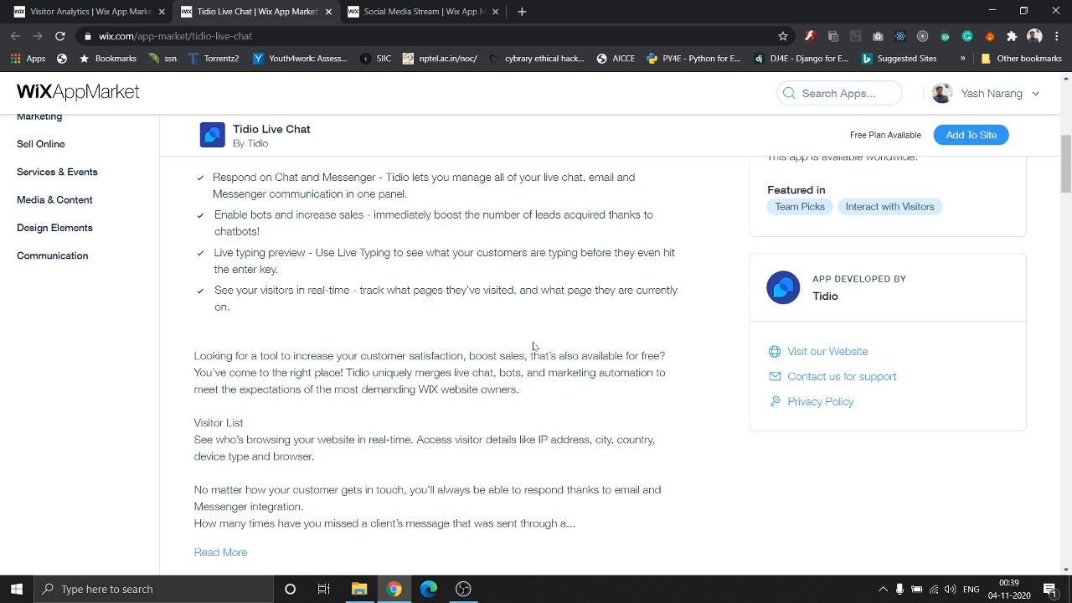
pyautogui.moveTo(449, 305)
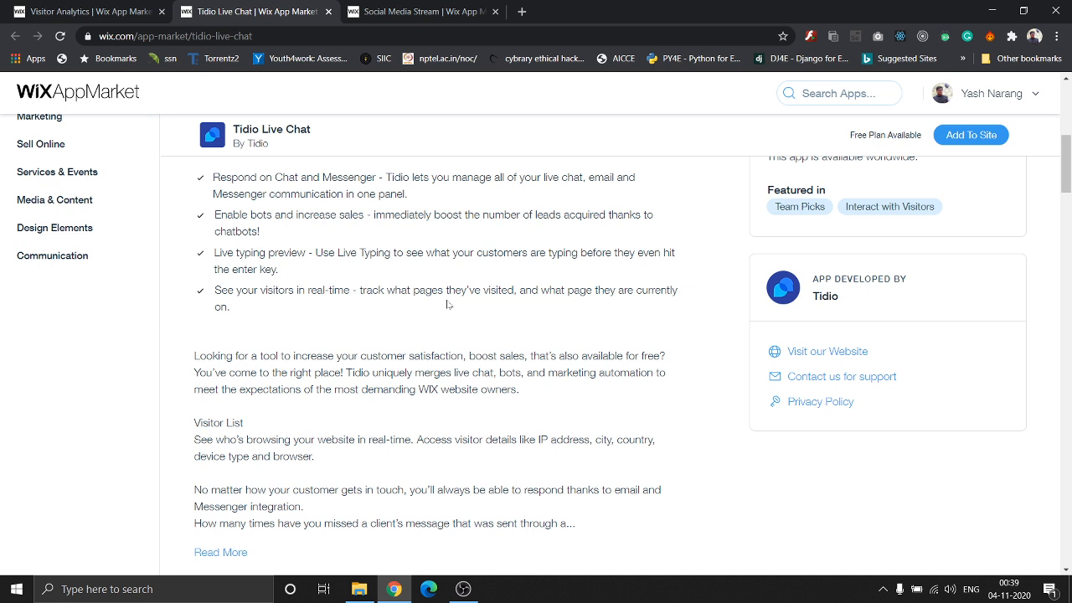
pyautogui.scroll(-3)
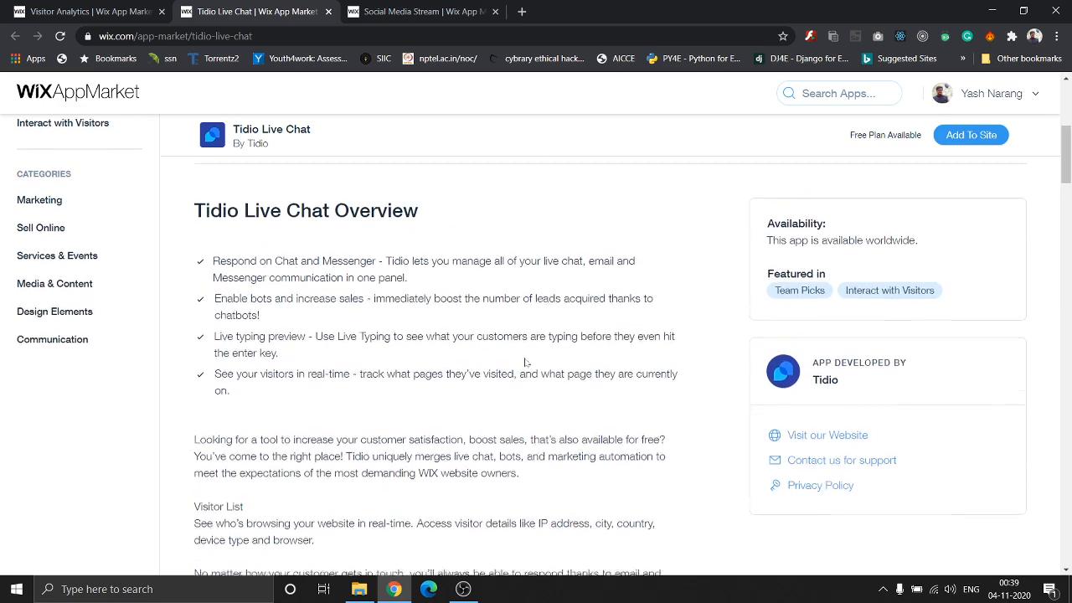
pyautogui.scroll(-3)
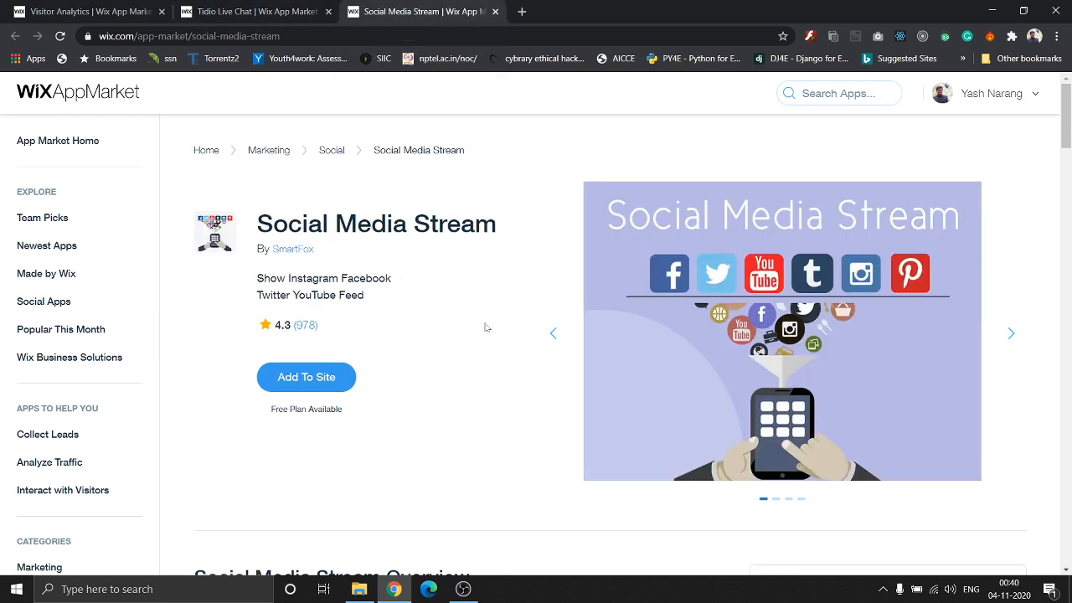
pyautogui.moveTo(549, 302)
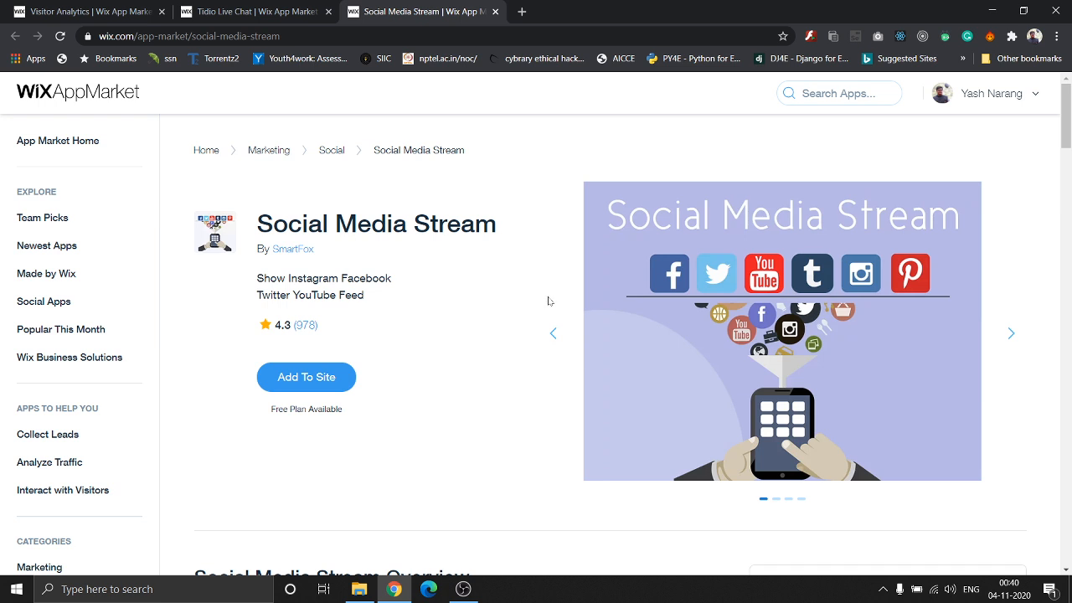
pyautogui.moveTo(801, 267)
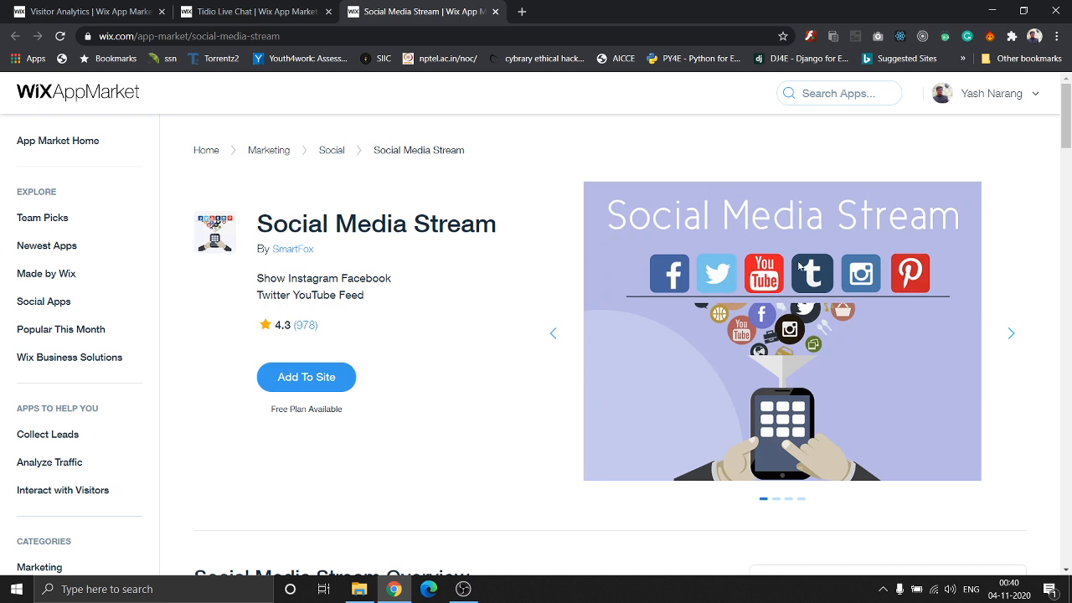
pyautogui.moveTo(527, 315)
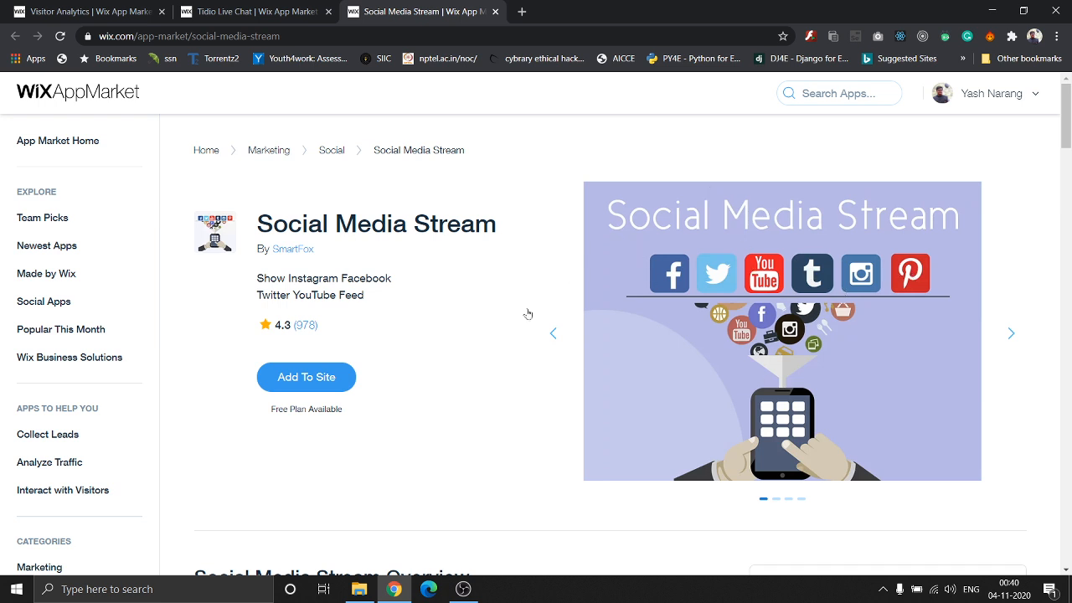
pyautogui.scroll(-3)
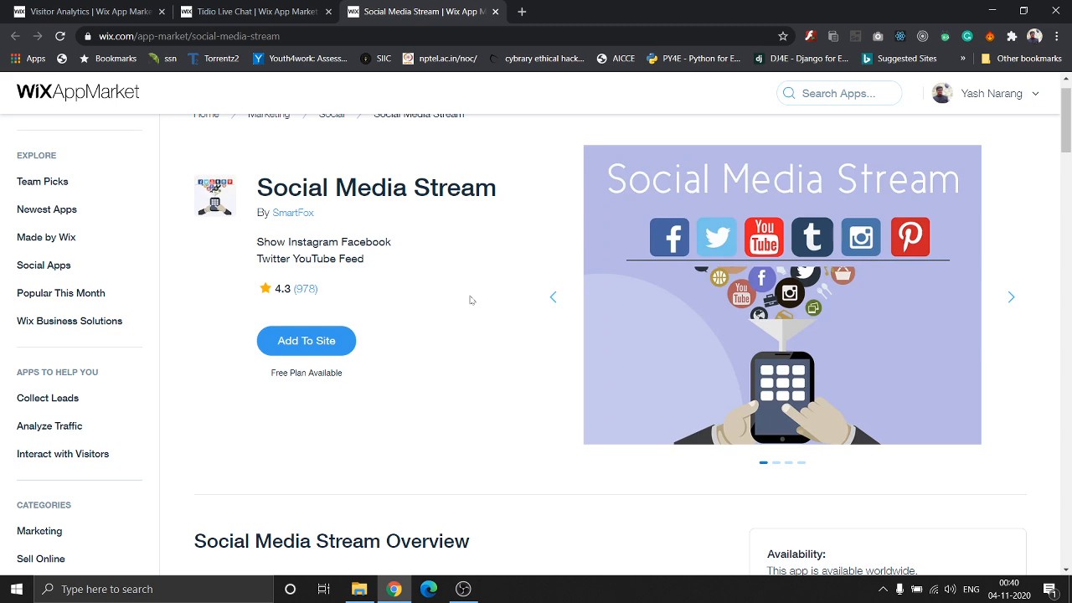
# Scroll through the Social Media Stream Overview, feature list and supported social networks
pyautogui.scroll(-3)
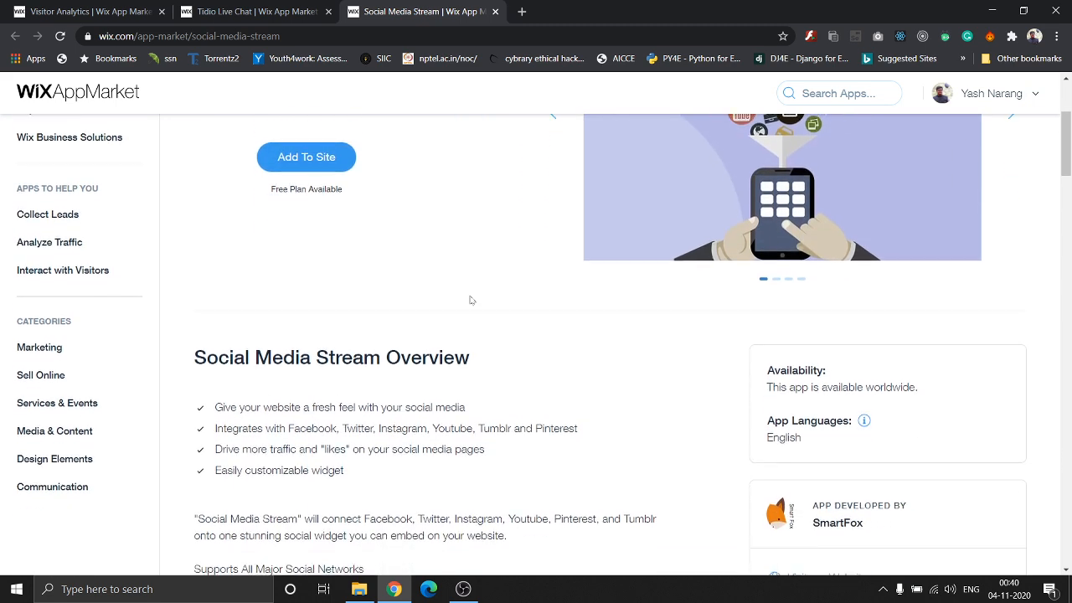
pyautogui.scroll(-3)
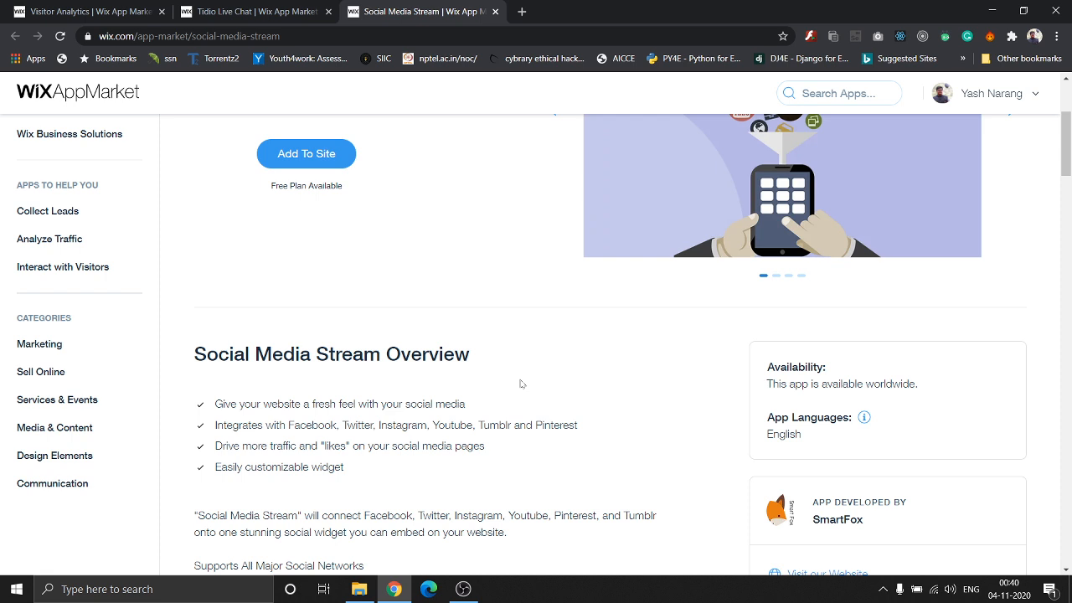
pyautogui.moveTo(610, 459)
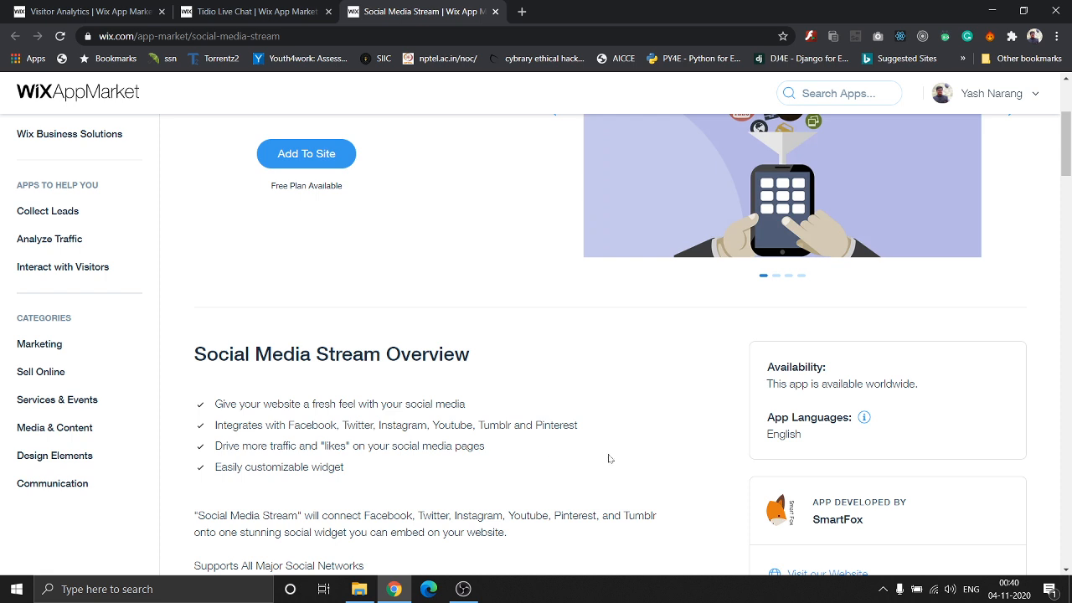
pyautogui.scroll(-3)
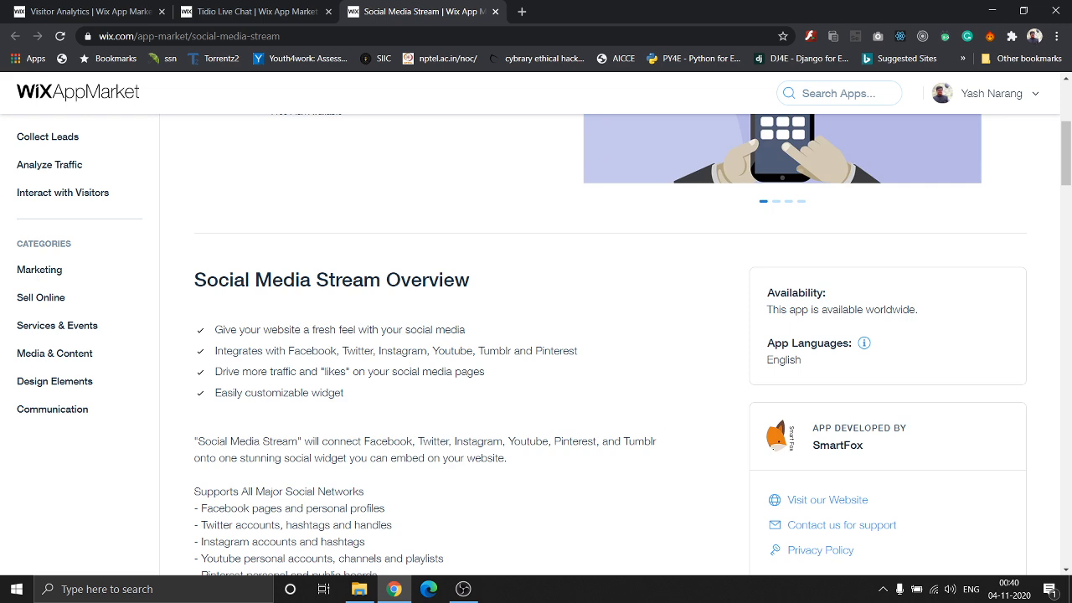
pyautogui.scroll(-3)
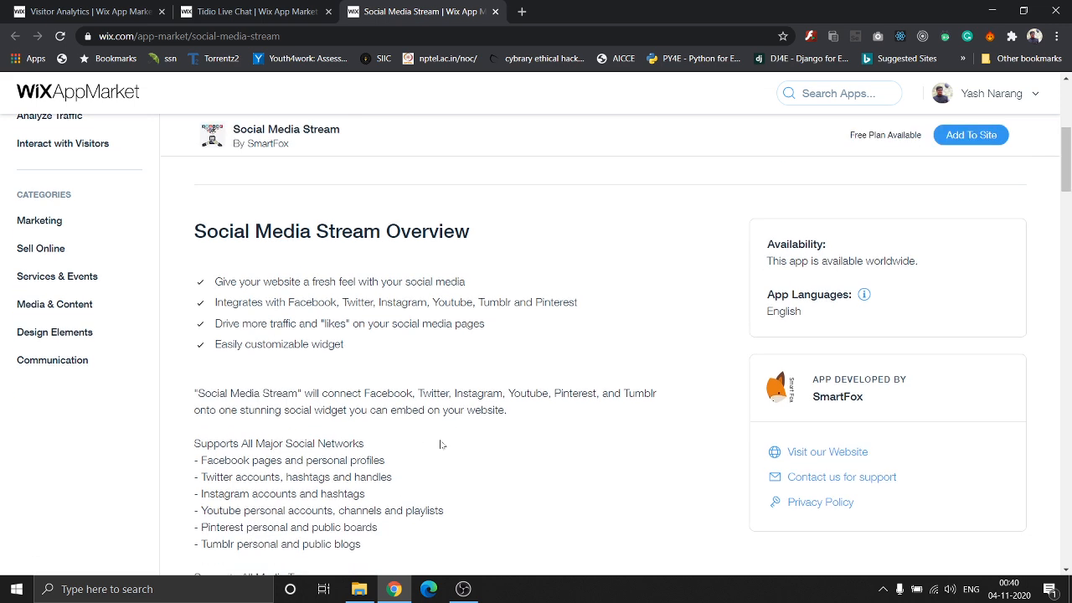
pyautogui.scroll(-3)
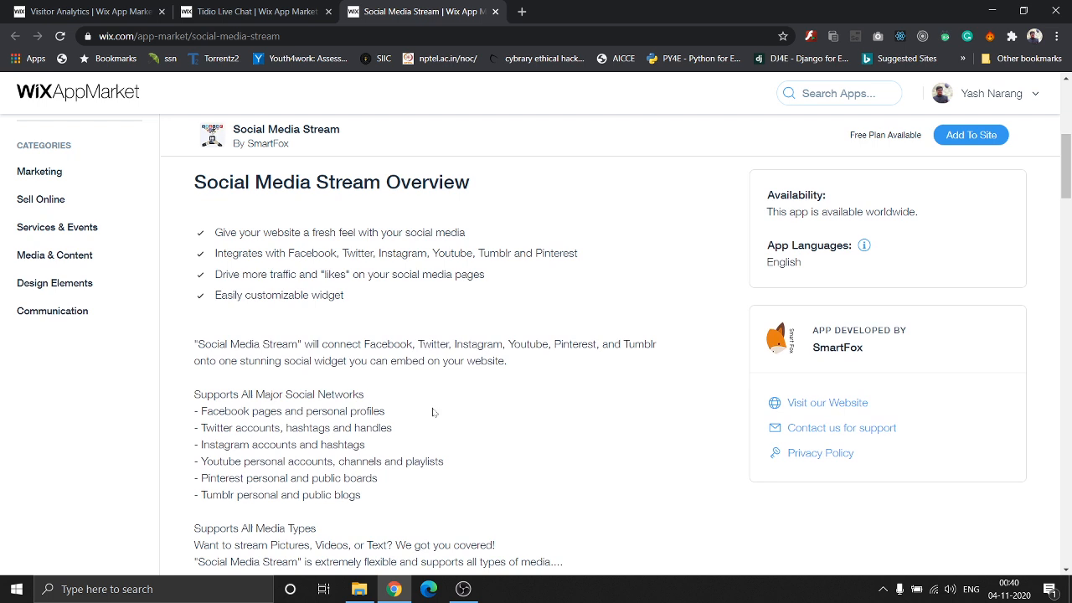
pyautogui.scroll(-3)
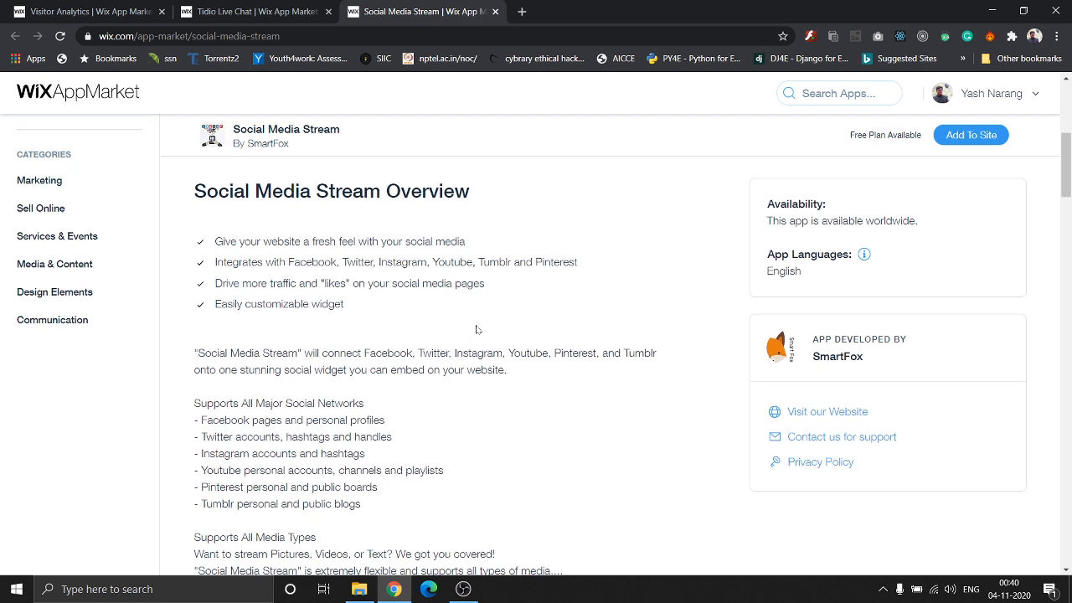
pyautogui.scroll(-3)
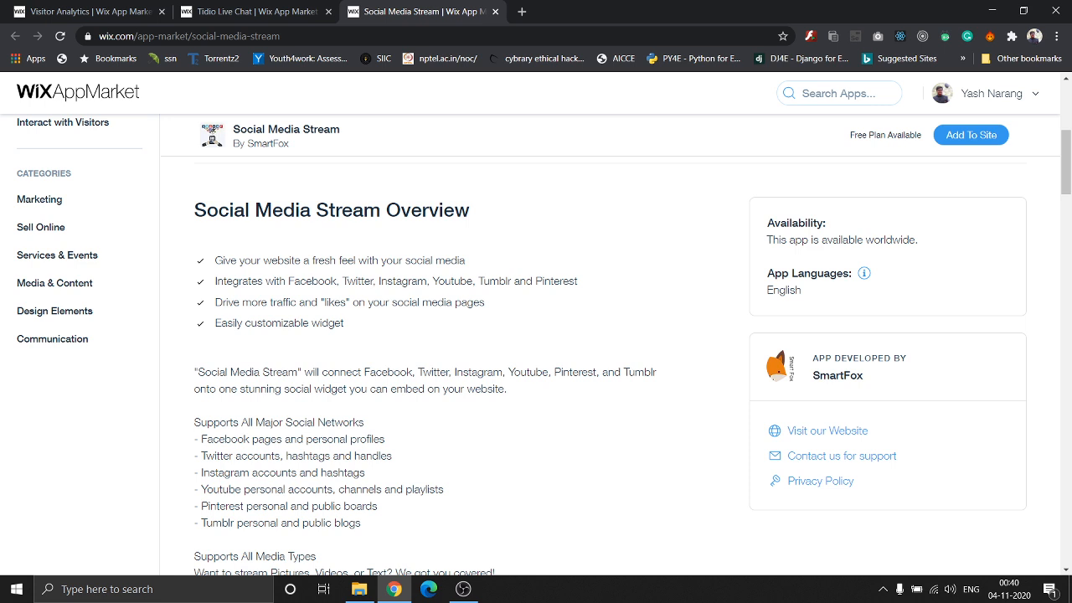
pyautogui.moveTo(352, 324)
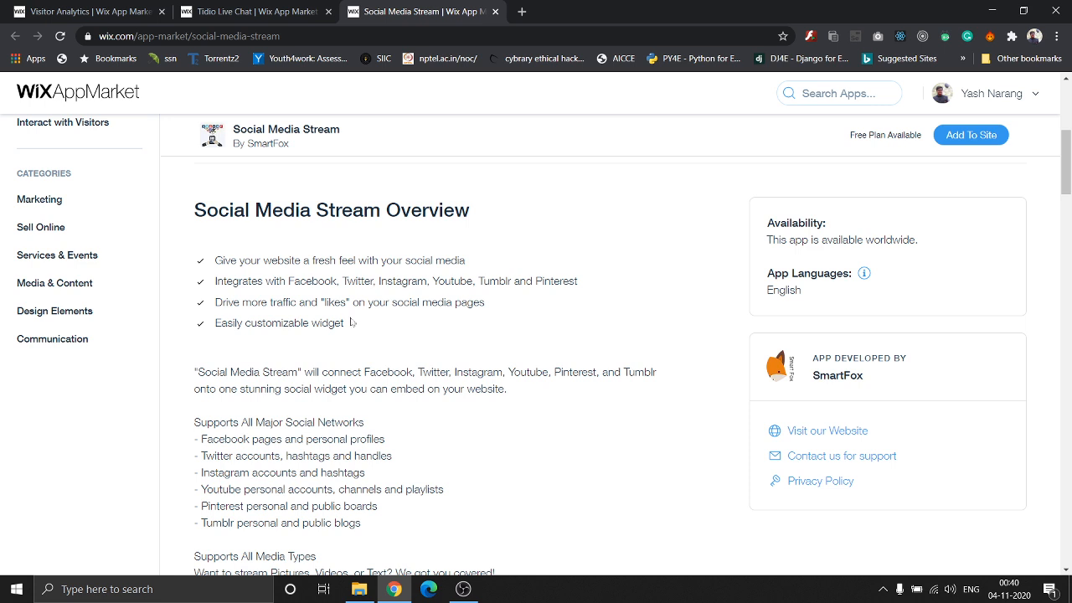
pyautogui.moveTo(492, 328)
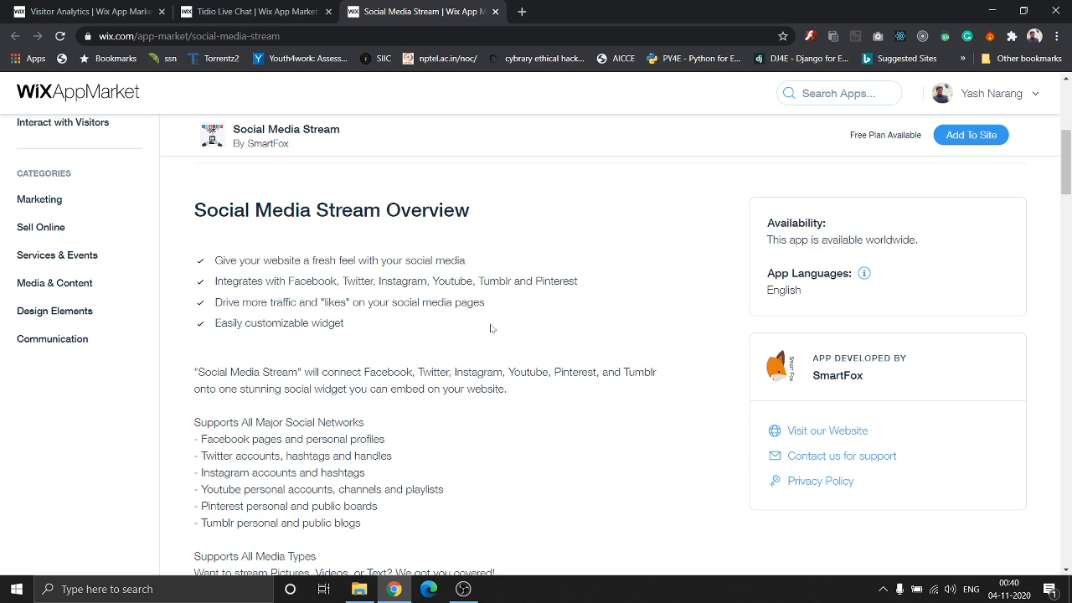
pyautogui.scroll(-3)
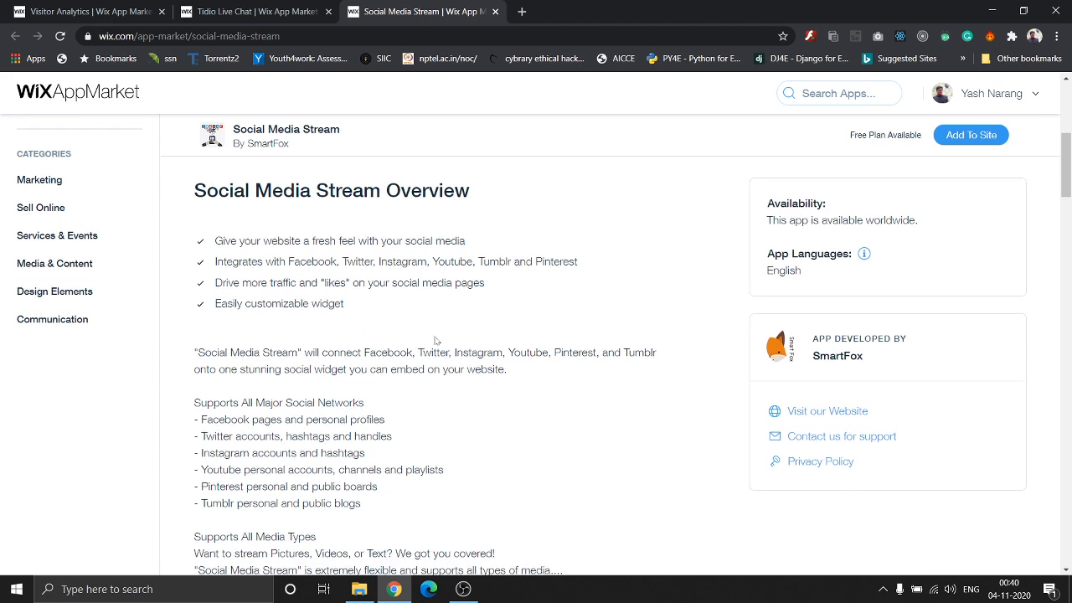
pyautogui.scroll(-3)
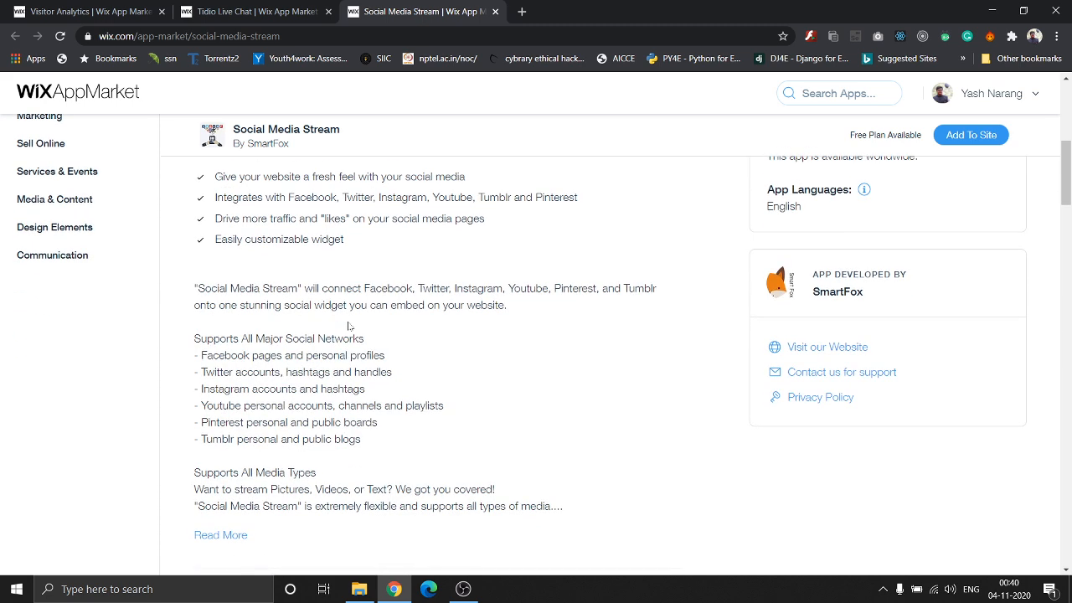
pyautogui.scroll(-3)
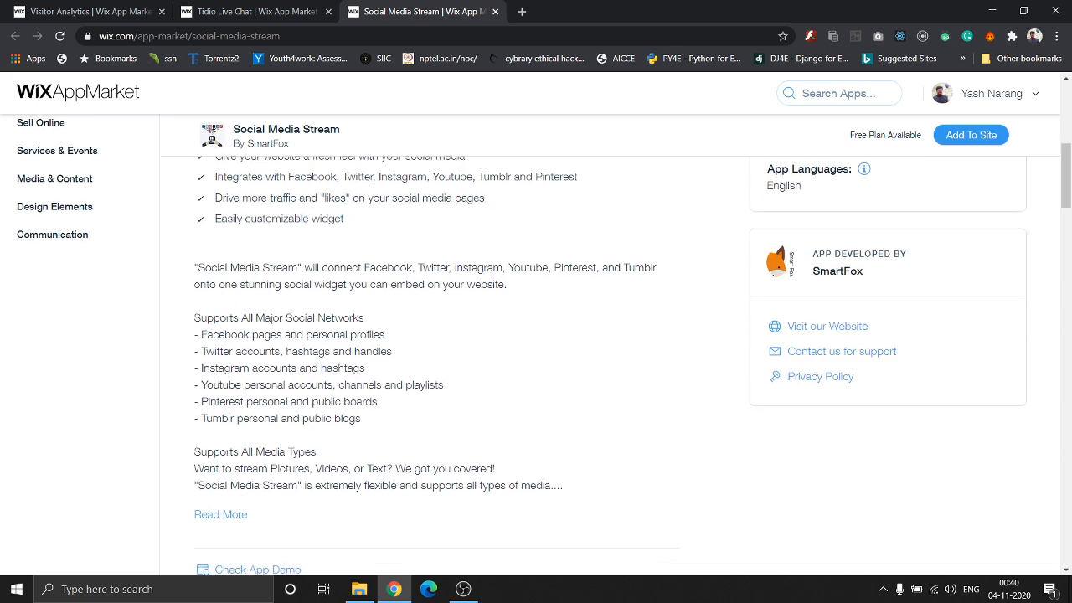
pyautogui.scroll(-3)
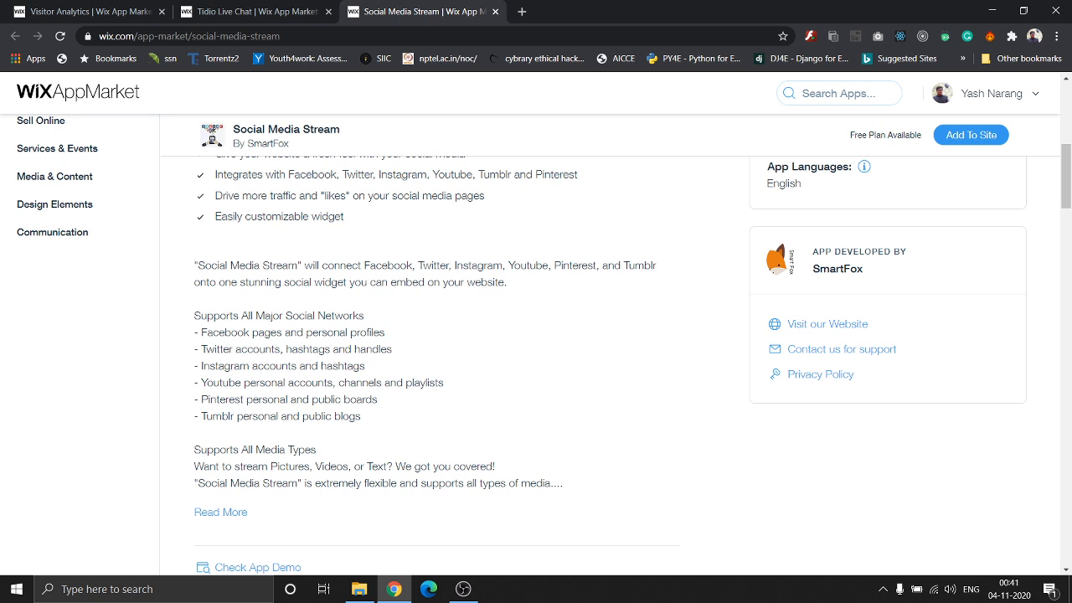
pyautogui.scroll(-3)
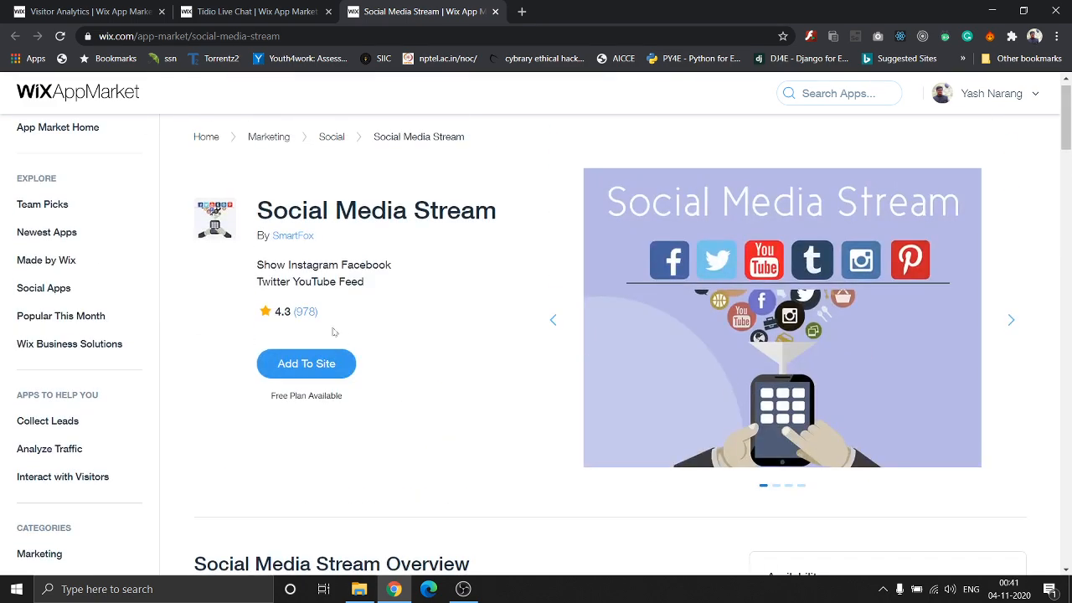
pyautogui.moveTo(305, 320)
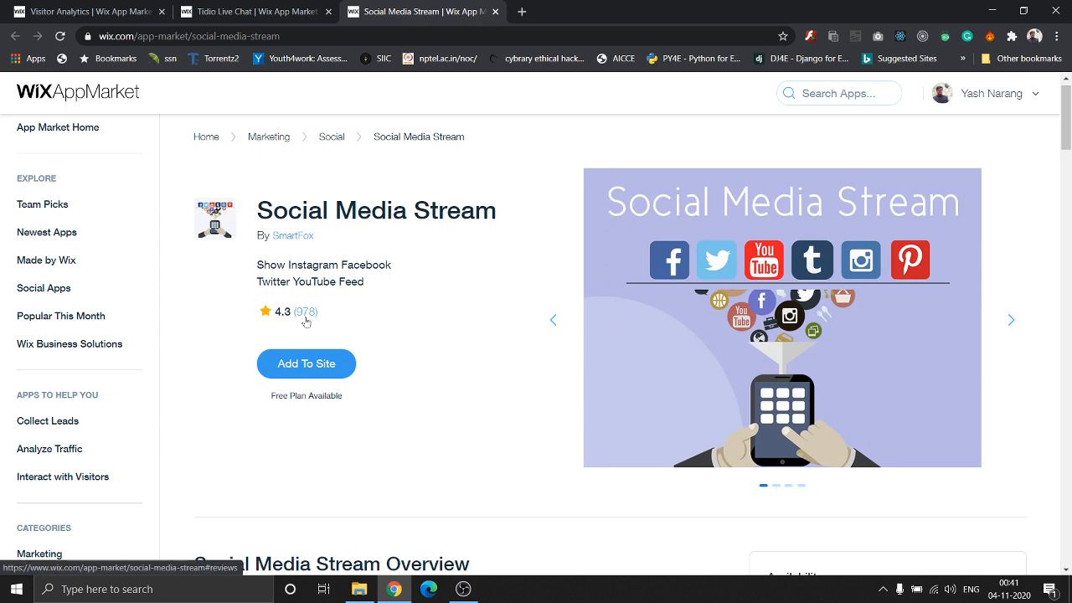
pyautogui.moveTo(351, 325)
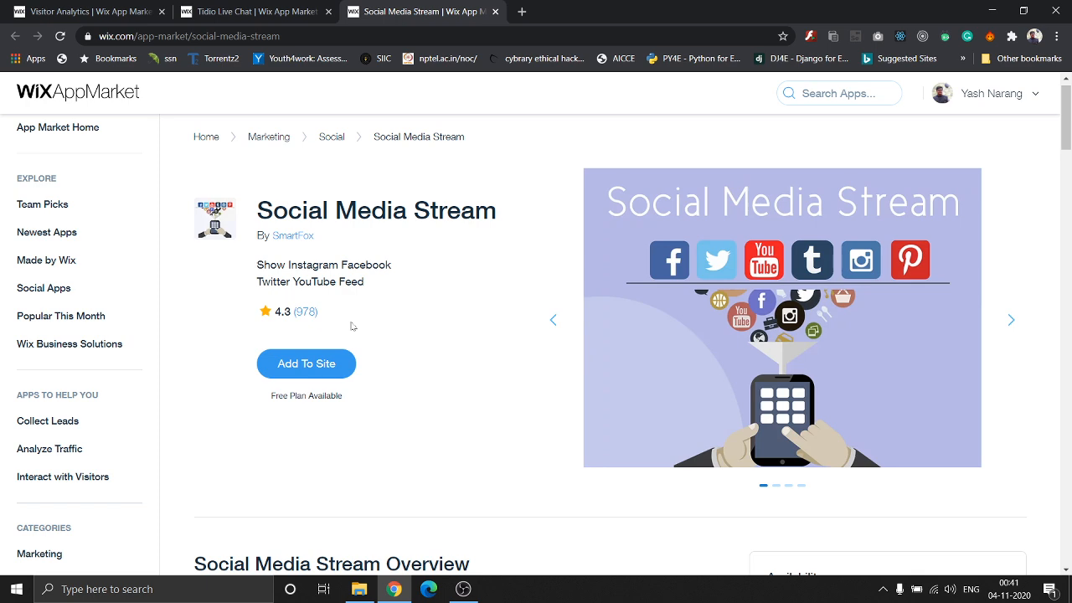
pyautogui.click(83, 10)
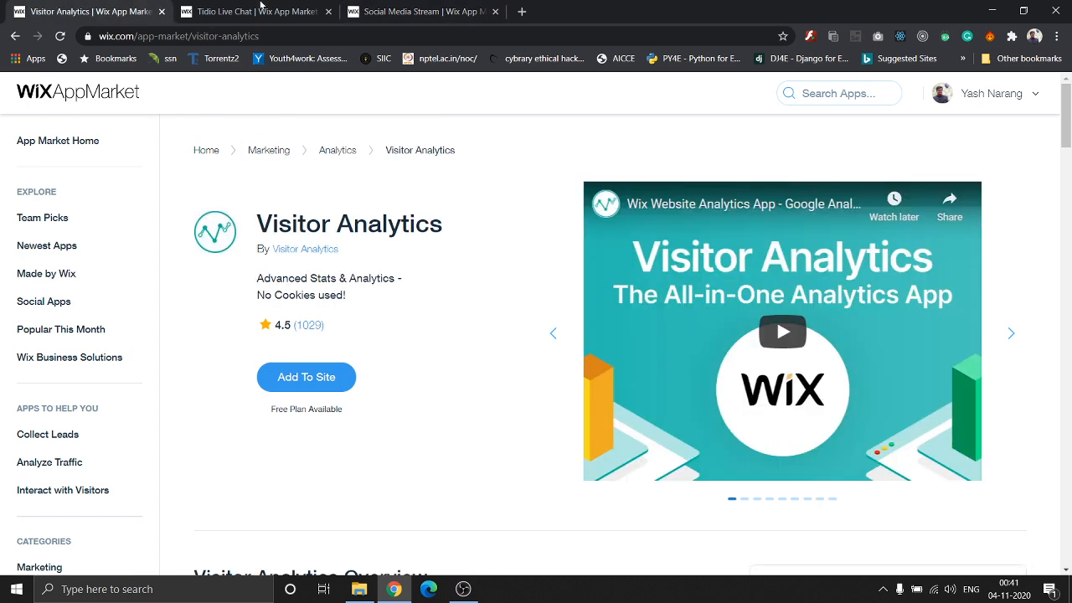
pyautogui.click(254, 10)
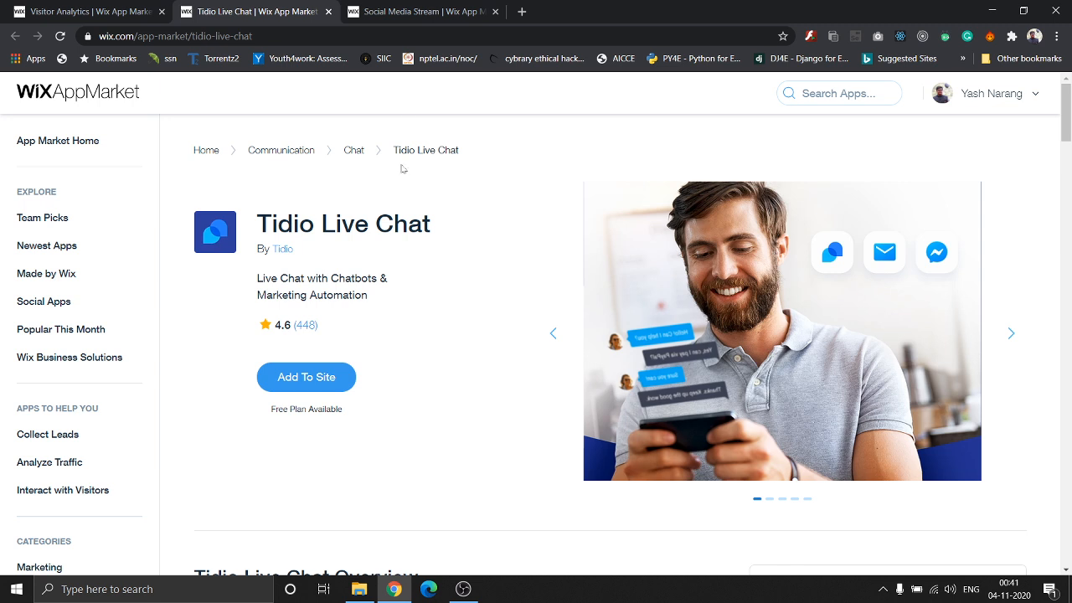
pyautogui.click(422, 10)
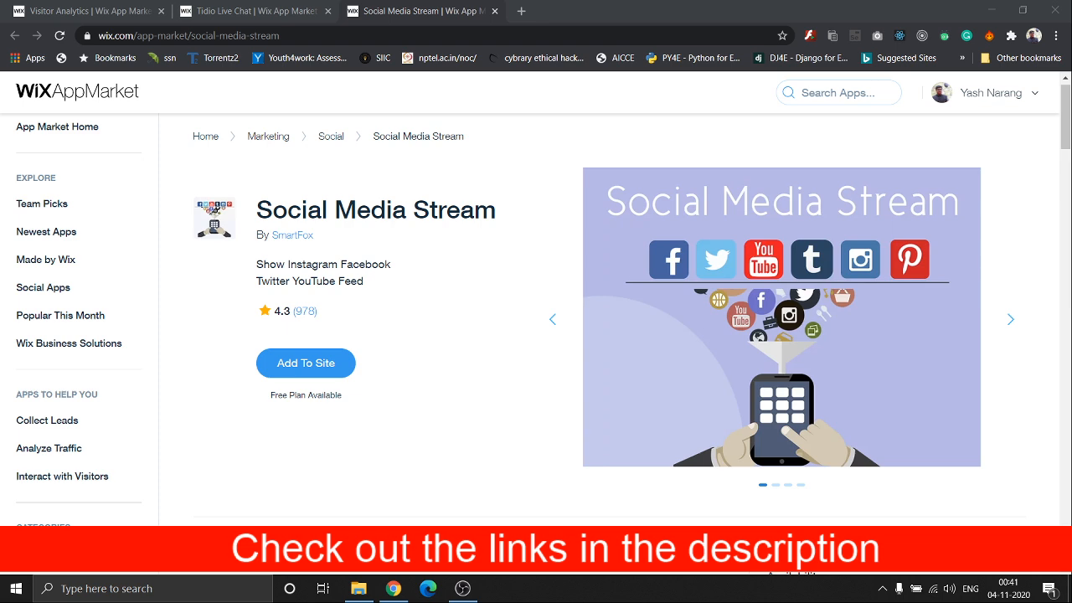
pyautogui.scroll(-3)
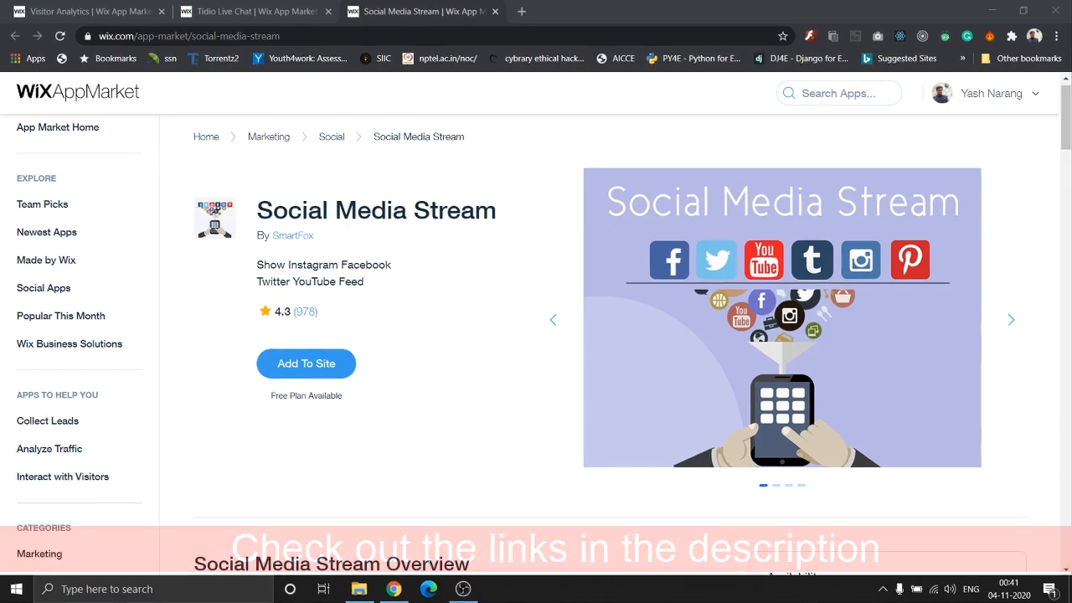